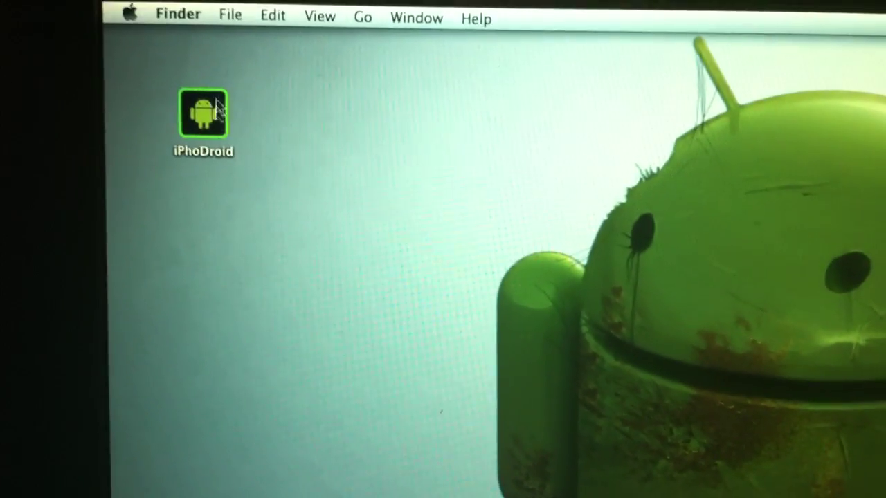
# Step: Launch iPhoDroid from the desktop and start the Android install with Shoot!
pyautogui.doubleClick(202, 114)
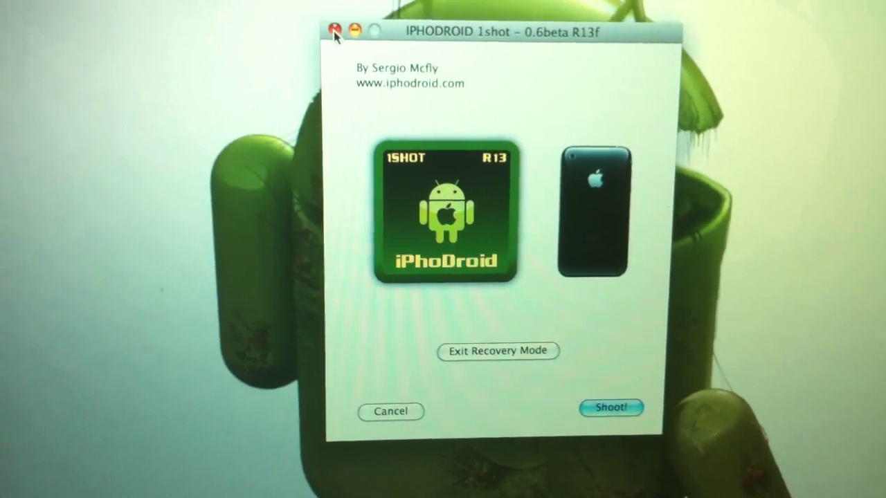
pyautogui.click(346, 32)
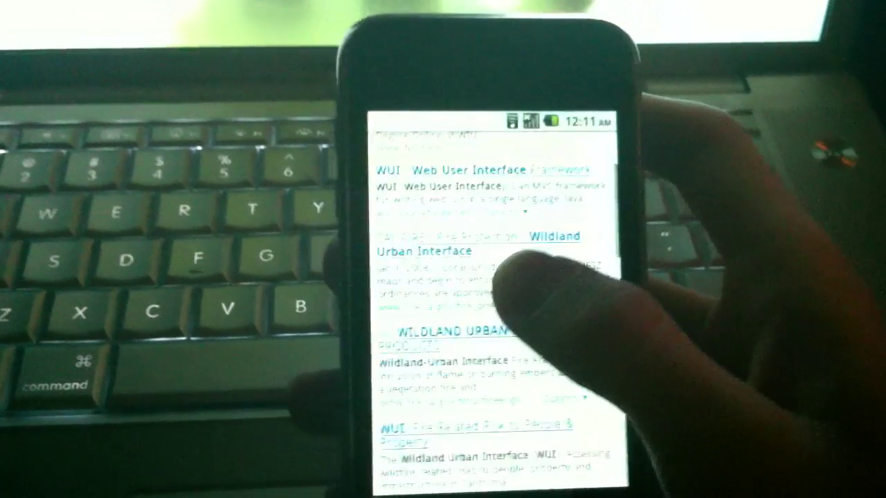
# Step: Scroll down the WUI search results past more Wildland Urban Interface entries
pyautogui.scroll(-3)
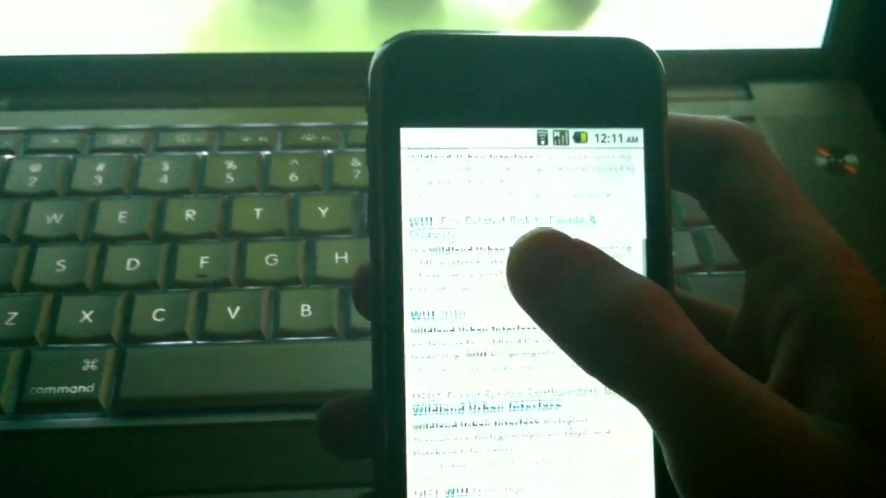